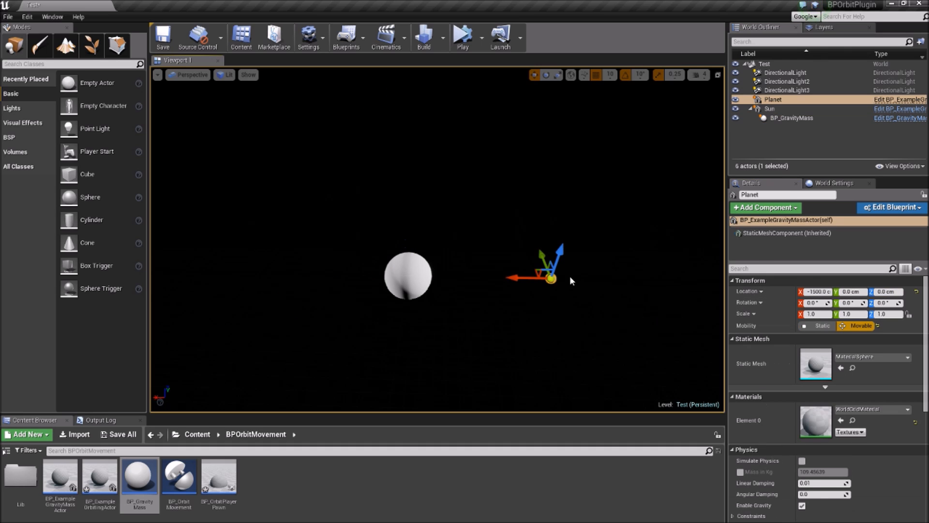
Add a BP Orbit Movement component to the Planet actor, keeping its default name.
{"action": "left_click", "coordinate": [765, 208]}
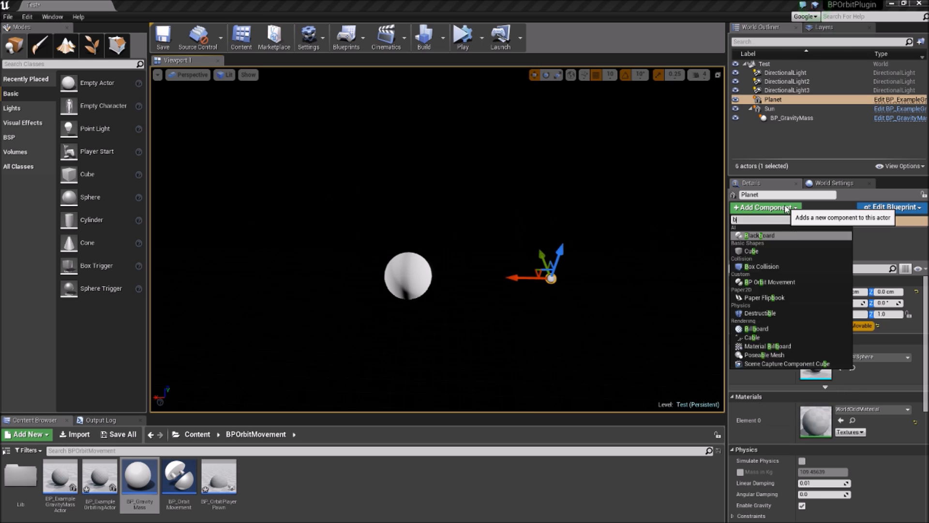
{"action": "left_click", "coordinate": [767, 281]}
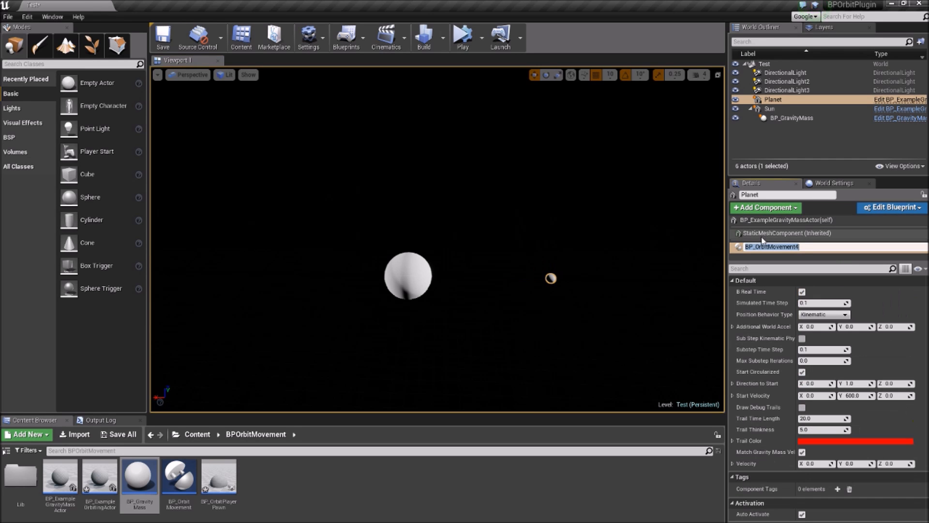
{"action": "left_click", "coordinate": [461, 35]}
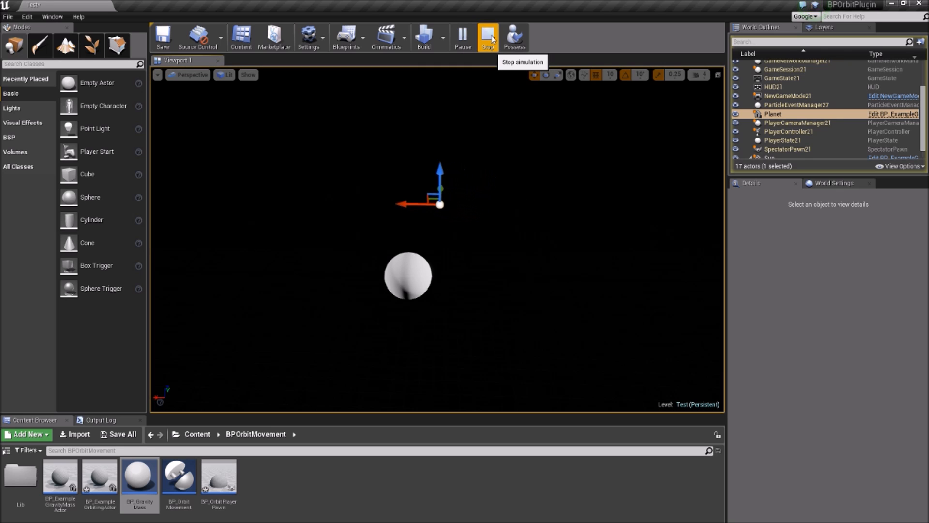
Simulate the level to watch the planet orbit, then stop the simulation.
{"action": "left_click_drag", "start_coordinate": [438, 204], "coordinate": [332, 221]}
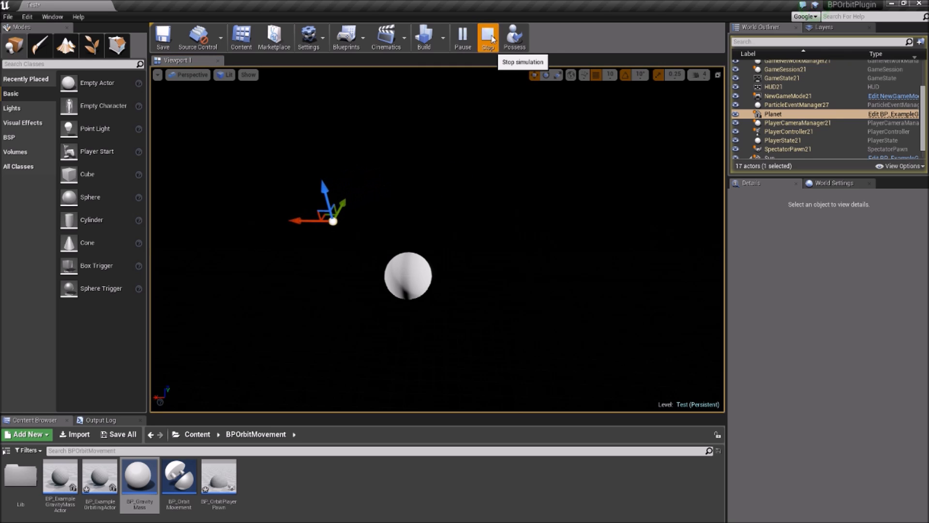
{"action": "left_click", "coordinate": [487, 37]}
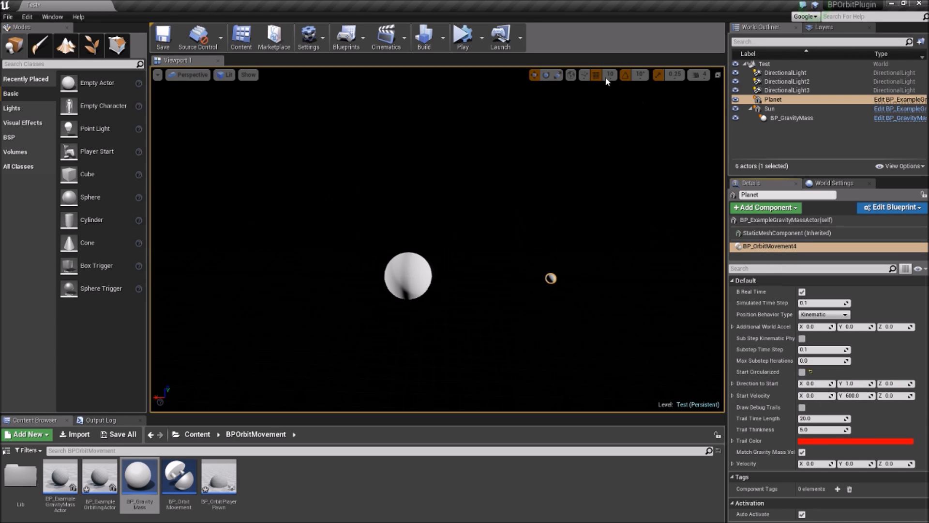
Open the NewMap level containing the Blend and Kepler orbit examples.
{"action": "left_click", "coordinate": [461, 35]}
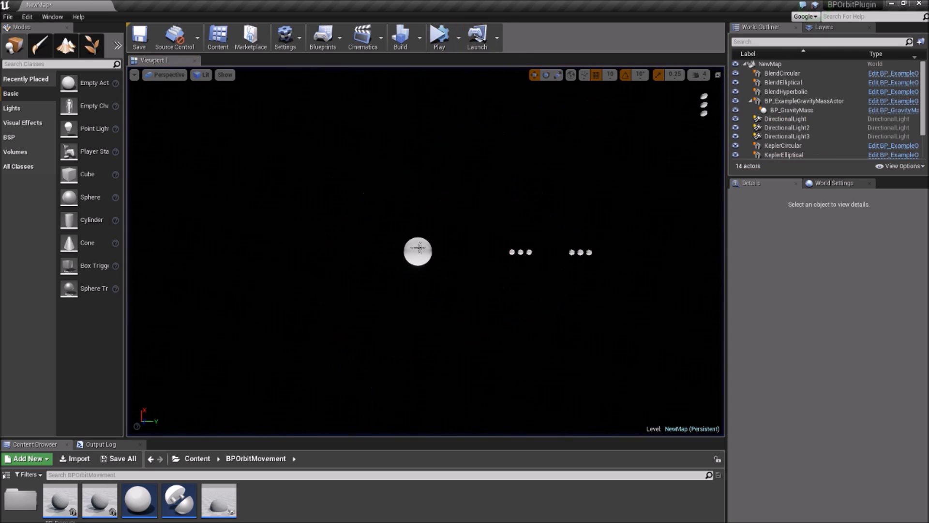
Set the gravity mass's BP_OrbitMovement Start Velocity Y to 500.0.
{"action": "left_click", "coordinate": [418, 250]}
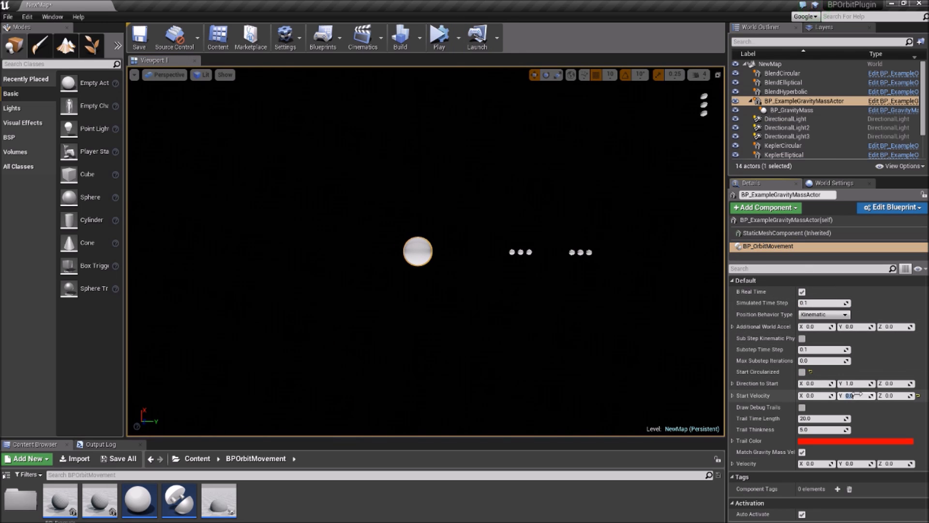
{"action": "type", "text": "500.0"}
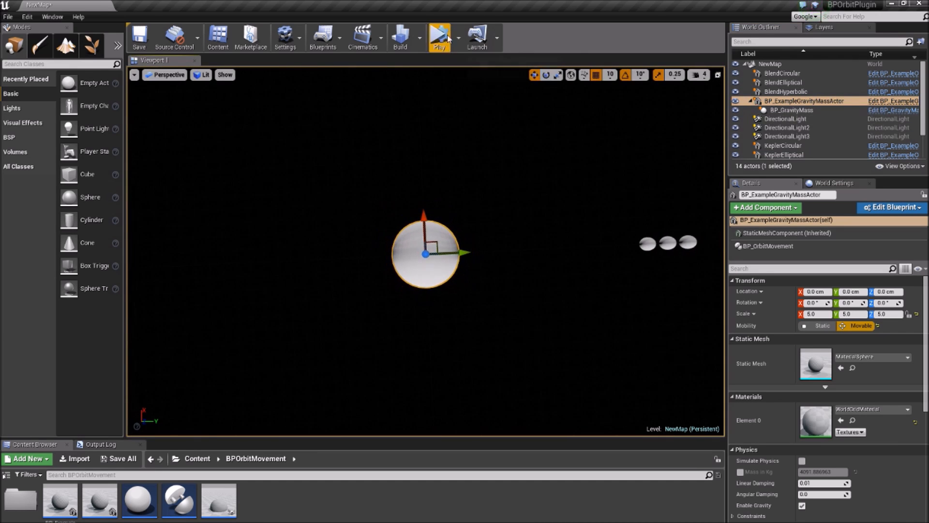
Inspect BP_GravityMass3 and the FirstPersonProjectile's BP_OrbitMovement, then play FirstPersonExampleMap.
{"action": "left_click", "coordinate": [438, 36]}
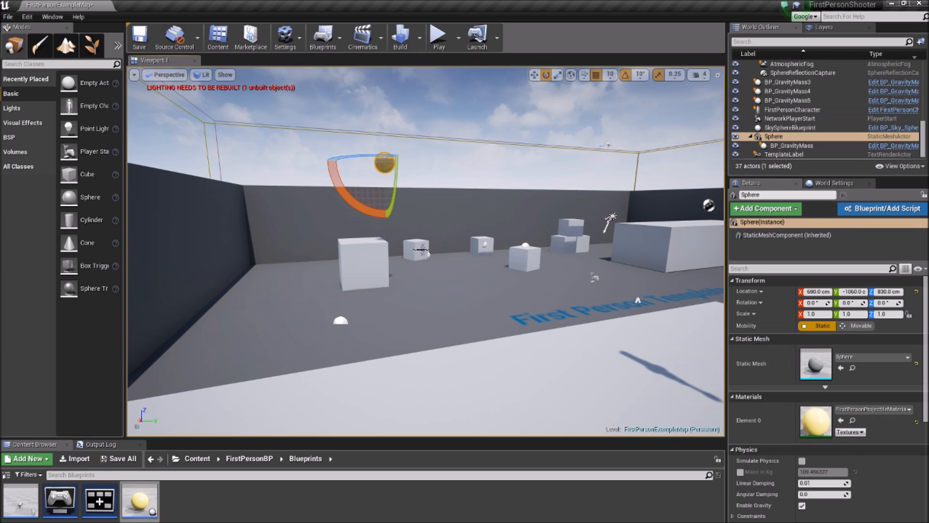
{"action": "left_click", "coordinate": [794, 113]}
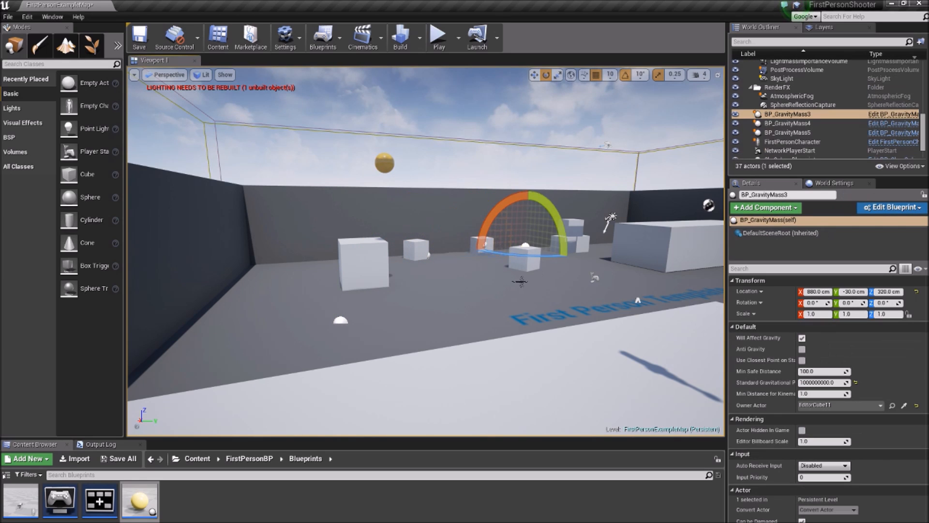
{"action": "double_click", "coordinate": [139, 501]}
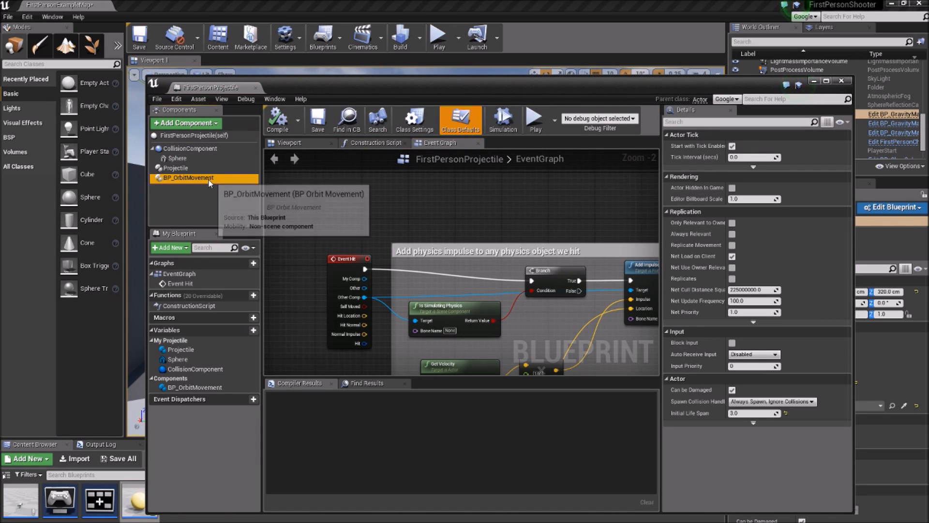
{"action": "left_click", "coordinate": [187, 178]}
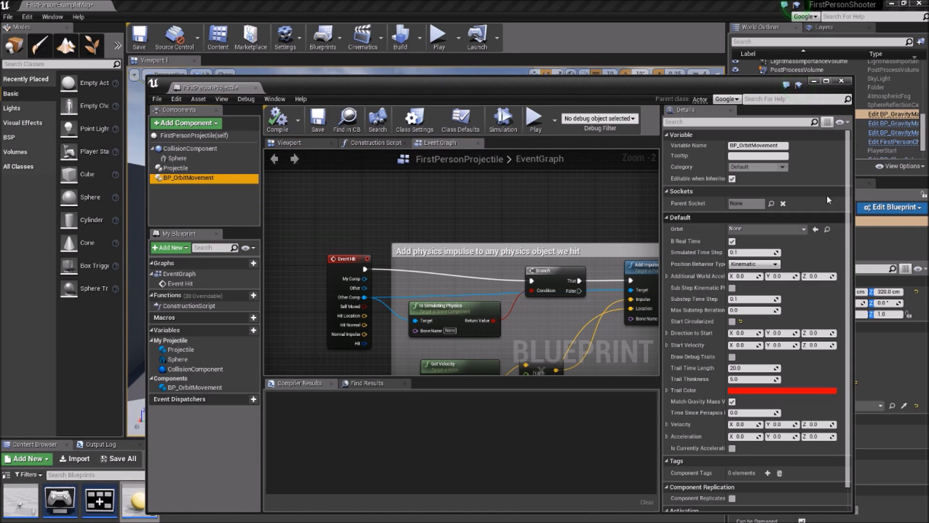
{"action": "left_click", "coordinate": [438, 37]}
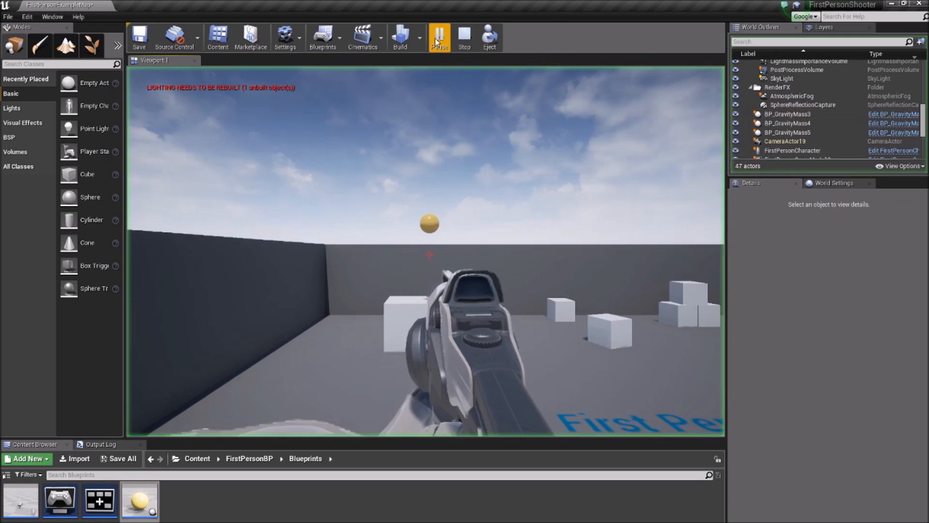